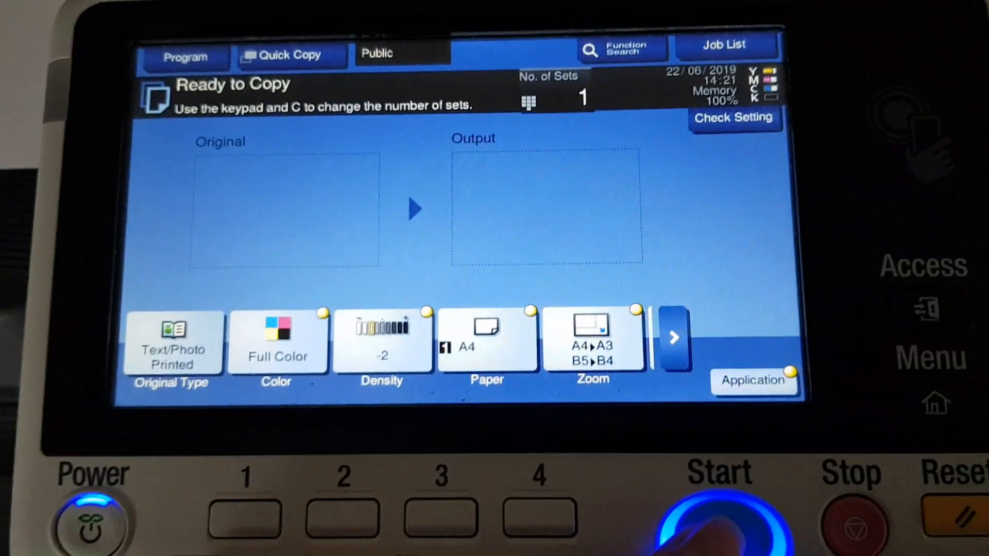
Scan the A4 original at 141.4% full color, finish scanning, and print job 3182
click(719, 505)
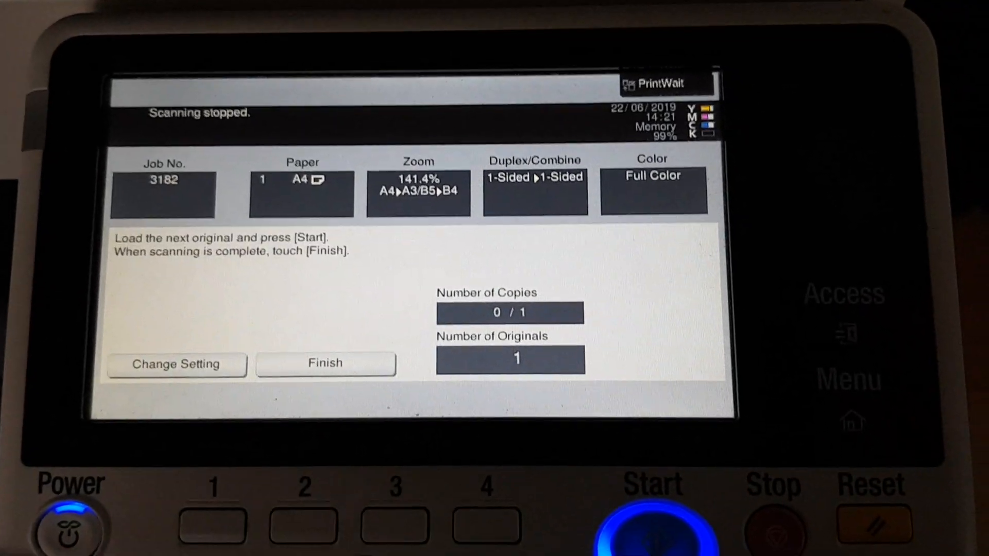
click(326, 364)
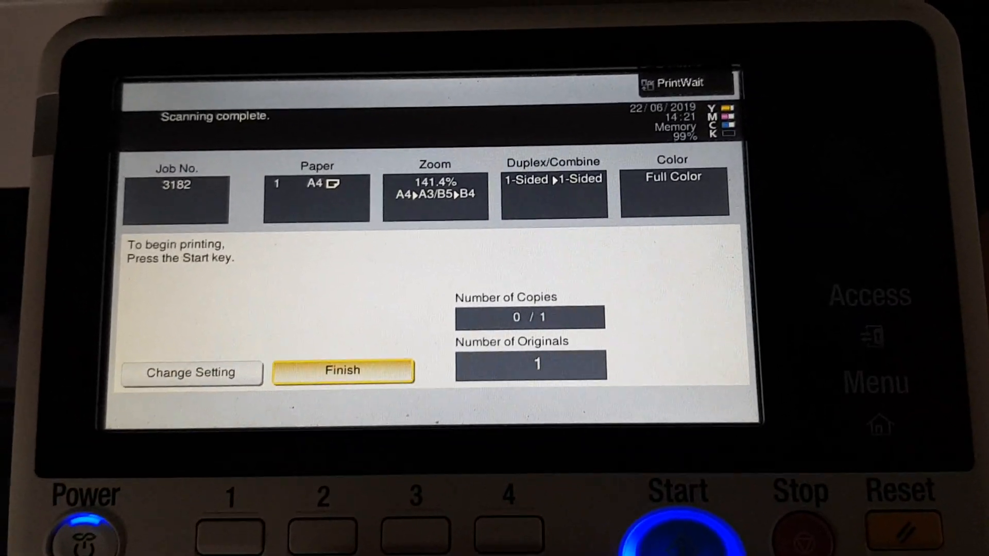
click(675, 518)
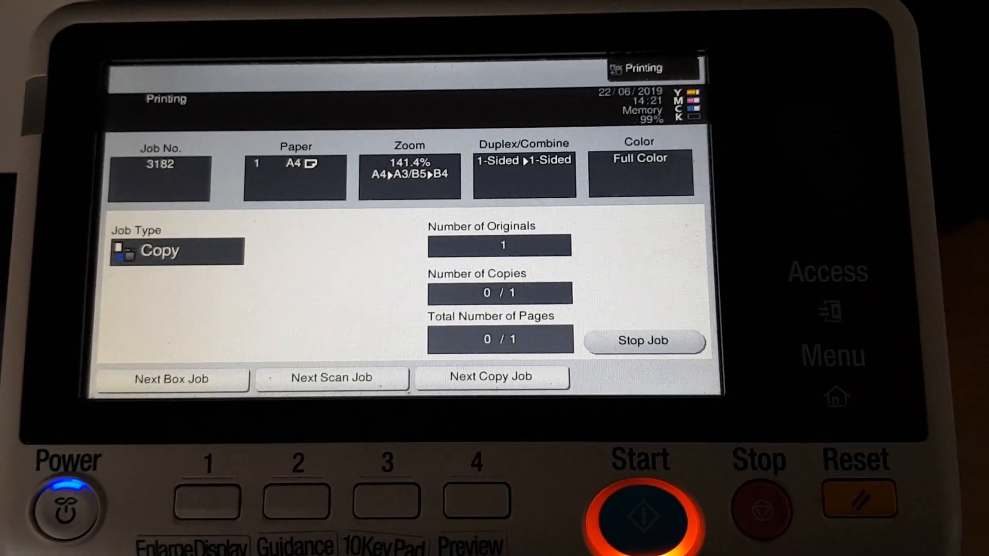